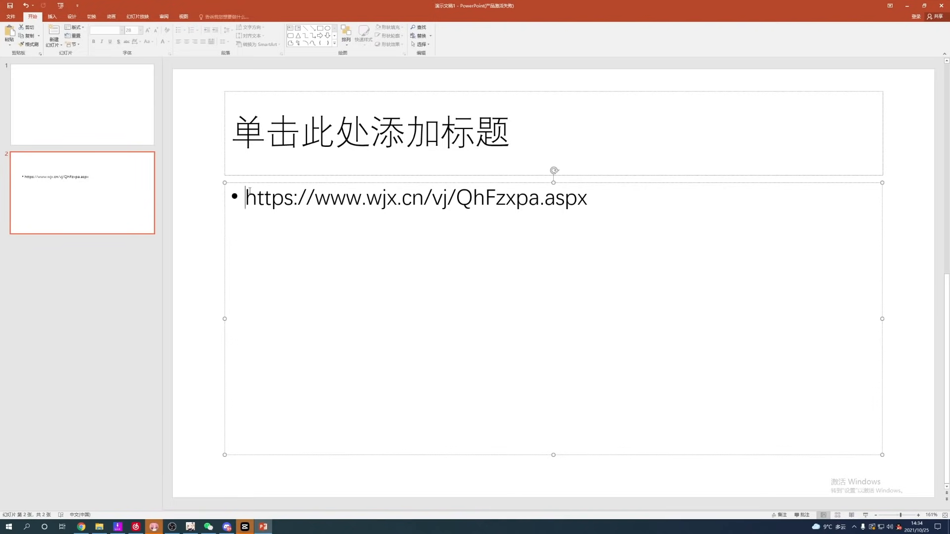
Open the wjx.cn survey link QhFzxpa.aspx from the second slide in the browser.
left_click(81, 526)
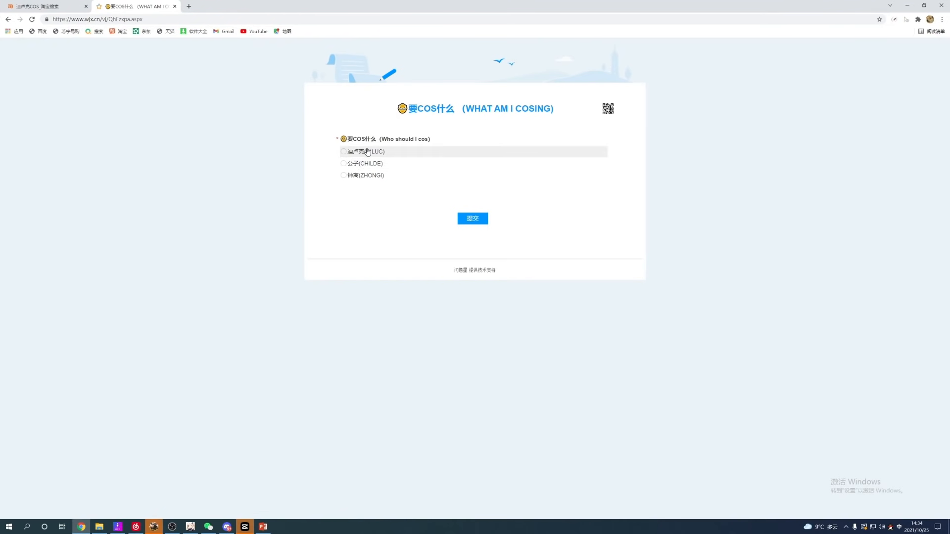
Vote for 公子 (CHILDE) in the cosplay questionnaire and submit it.
left_click(343, 163)
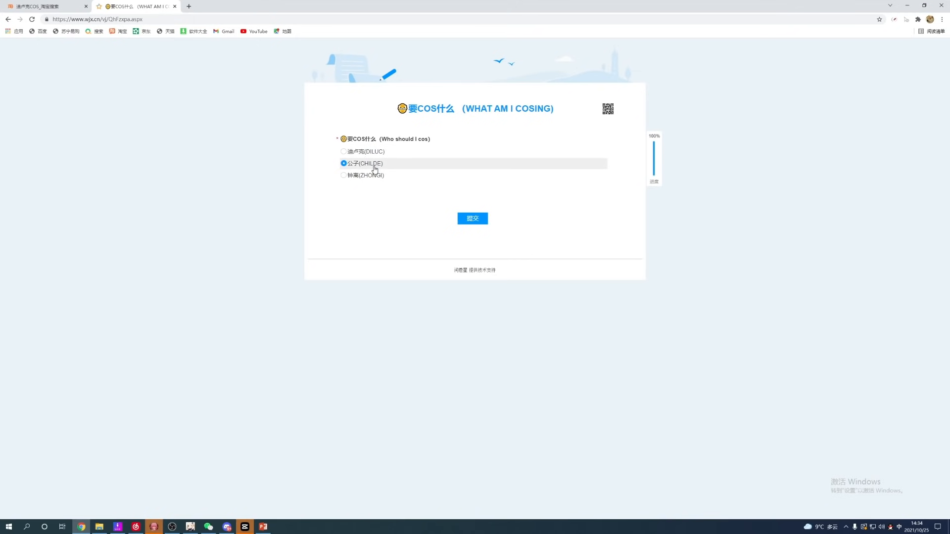
left_click(473, 218)
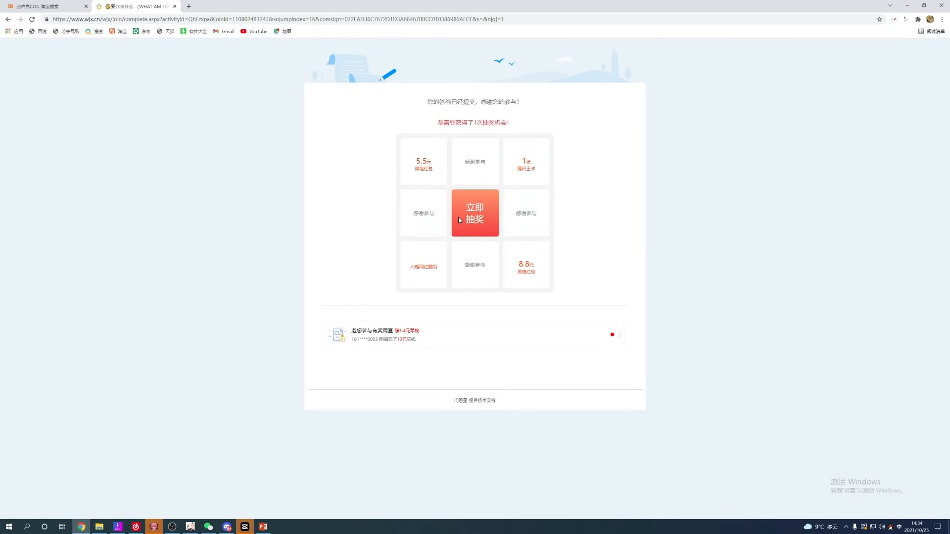
left_click(45, 6)
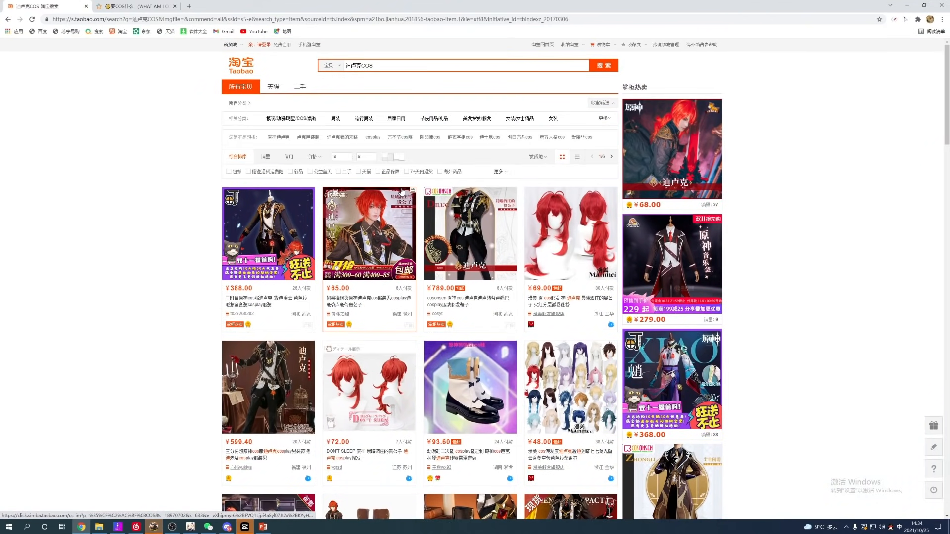
Scroll down and back up through the Taobao 迪卢克COS costume listings twice.
scroll("down", 3)
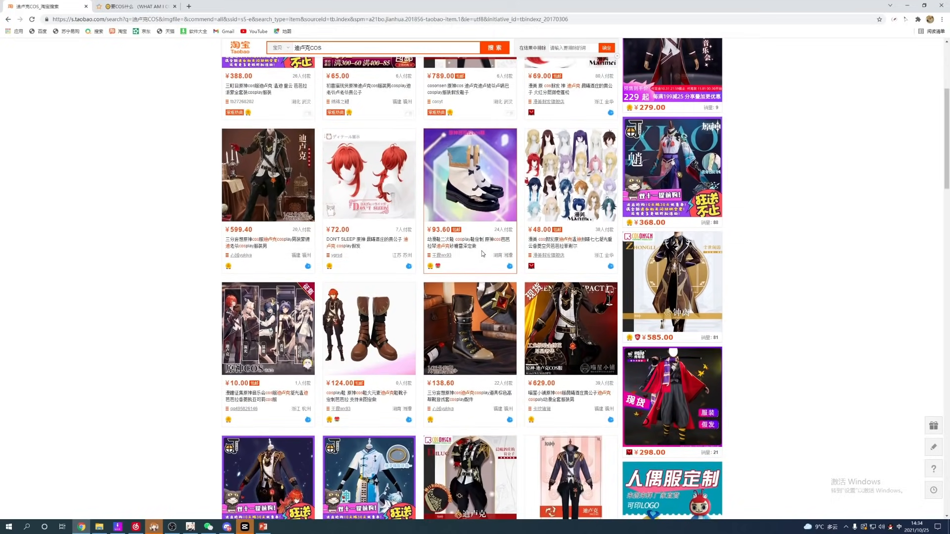
scroll("up", 3)
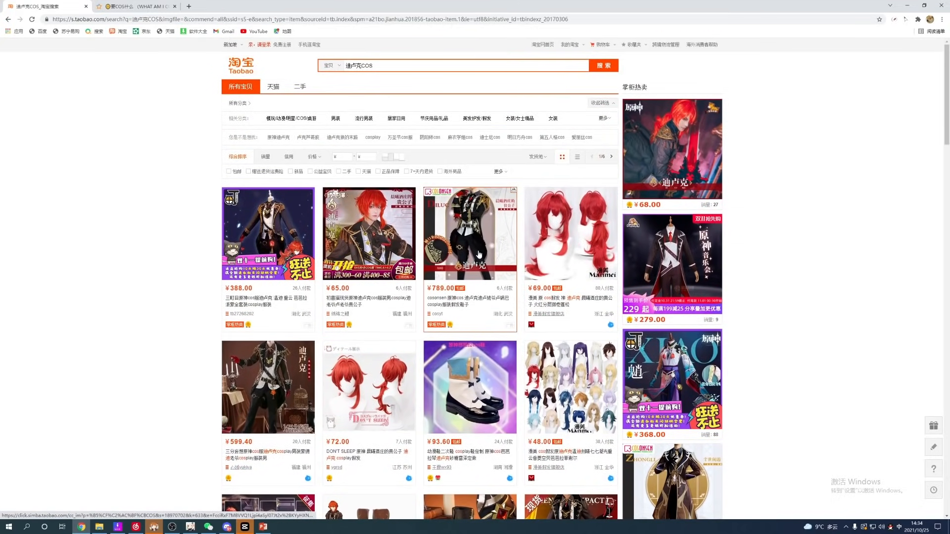
scroll("down", 3)
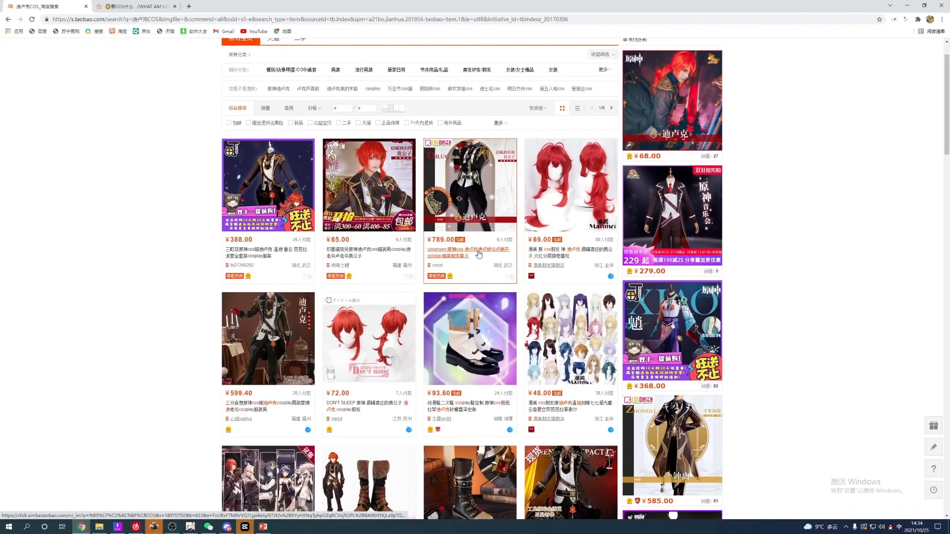
scroll("up", 3)
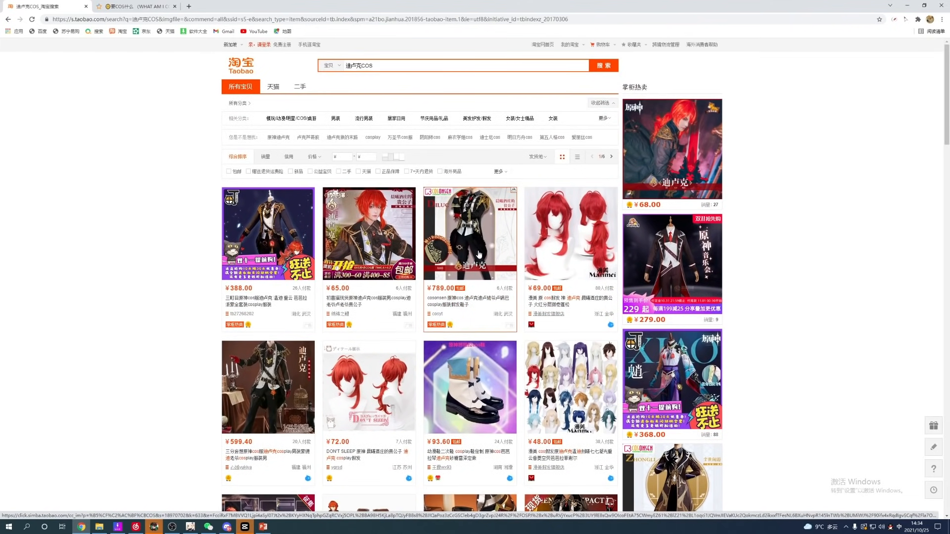